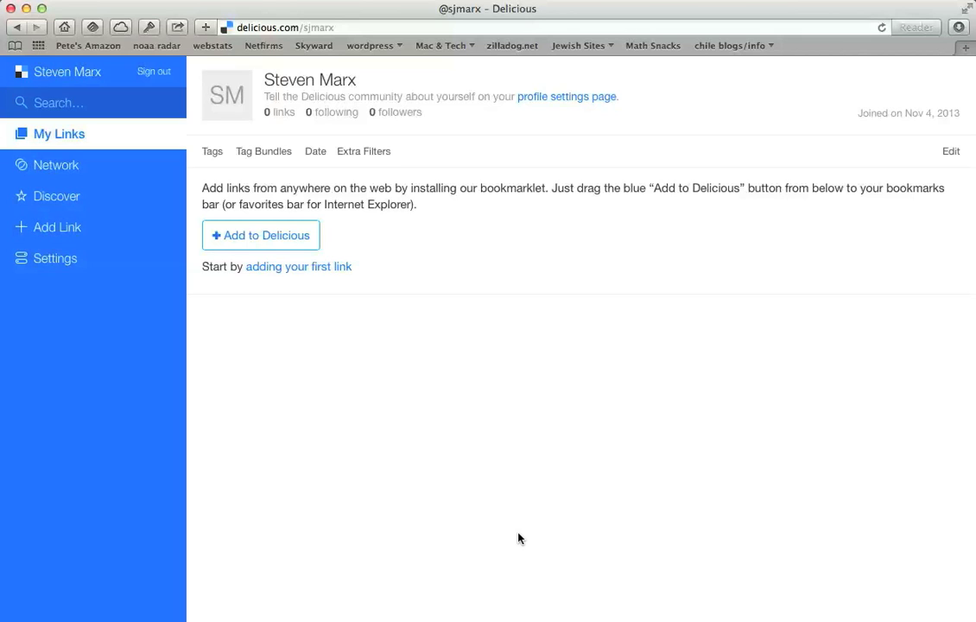
mouse_move(531, 365)
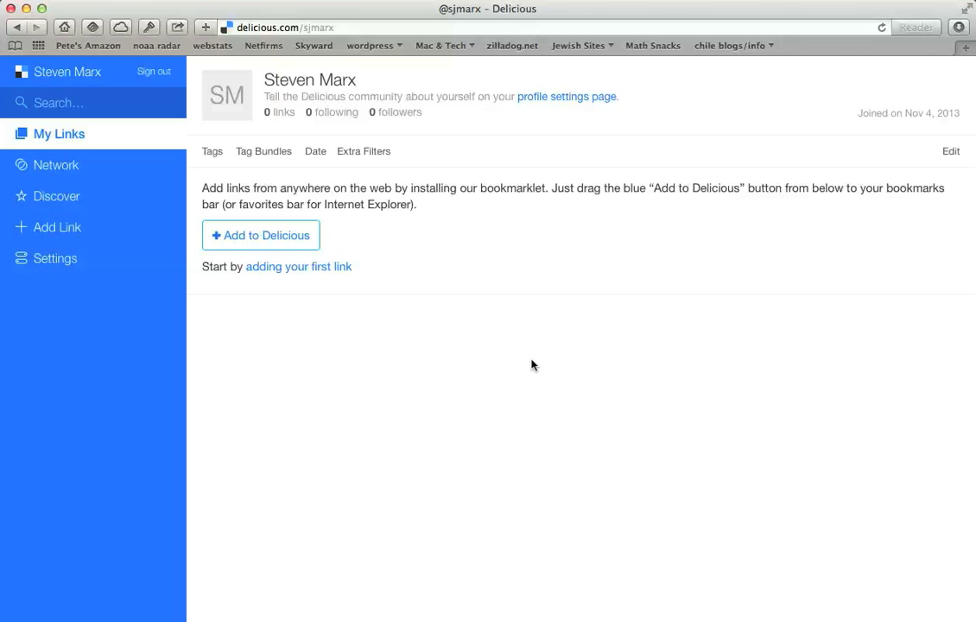
mouse_move(532, 352)
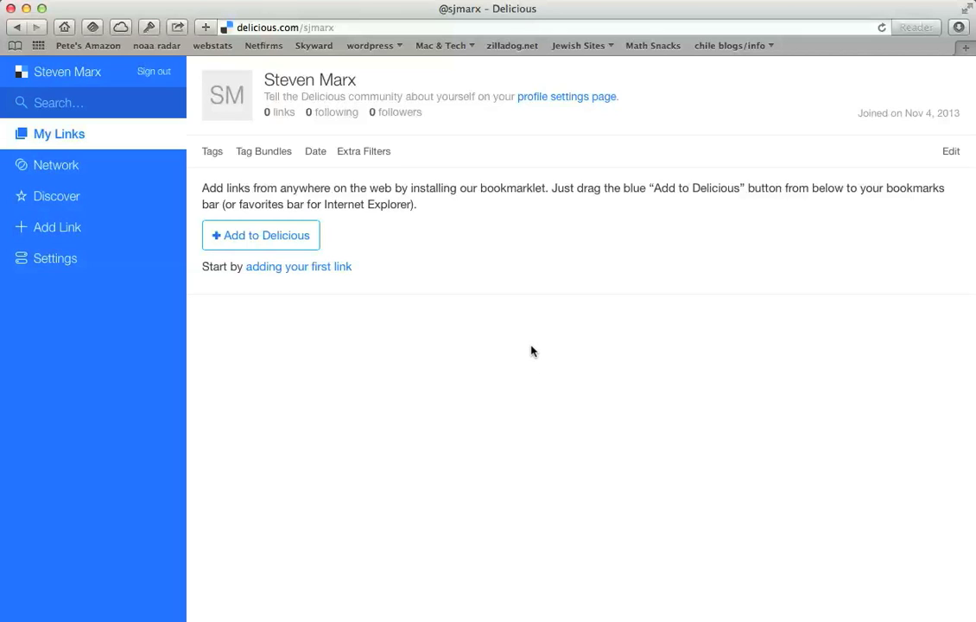
mouse_move(533, 300)
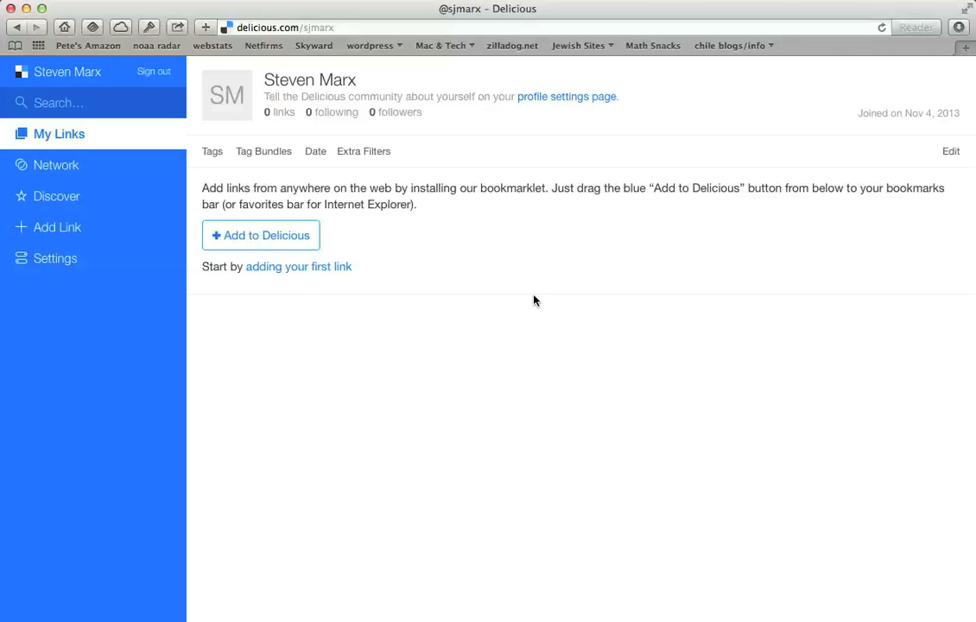
mouse_move(533, 289)
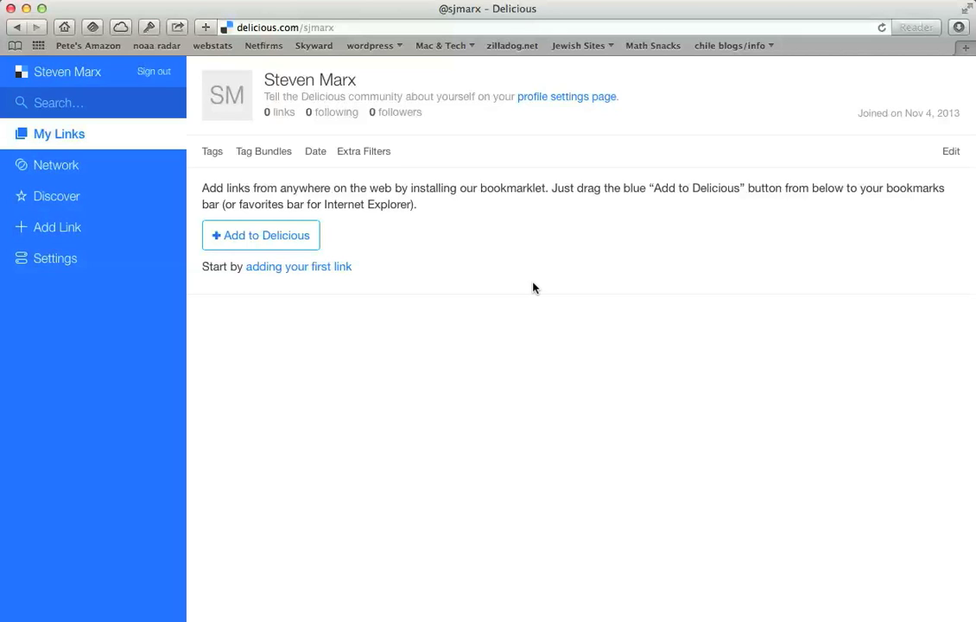
mouse_move(453, 267)
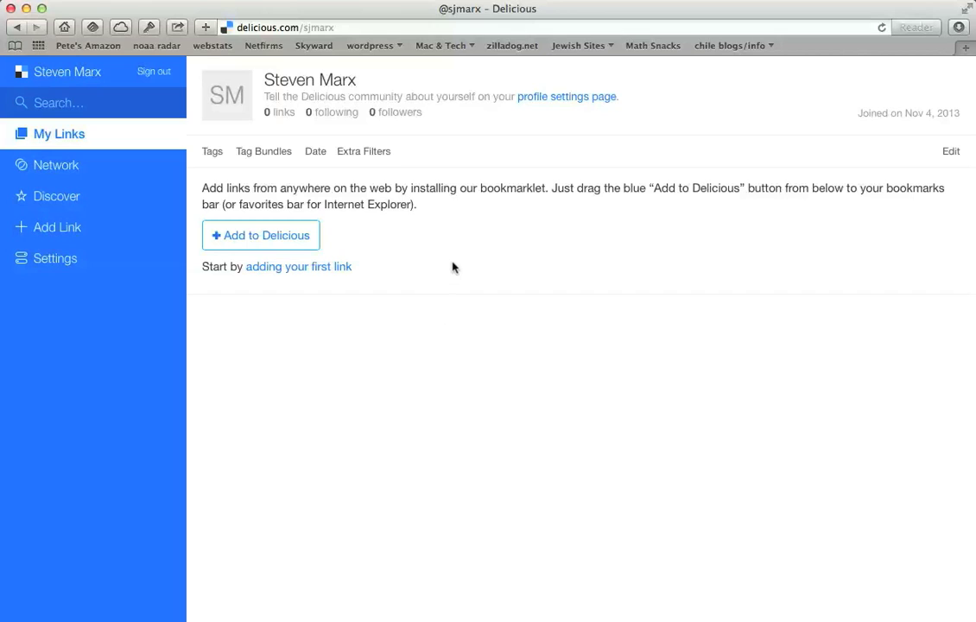
mouse_move(208, 426)
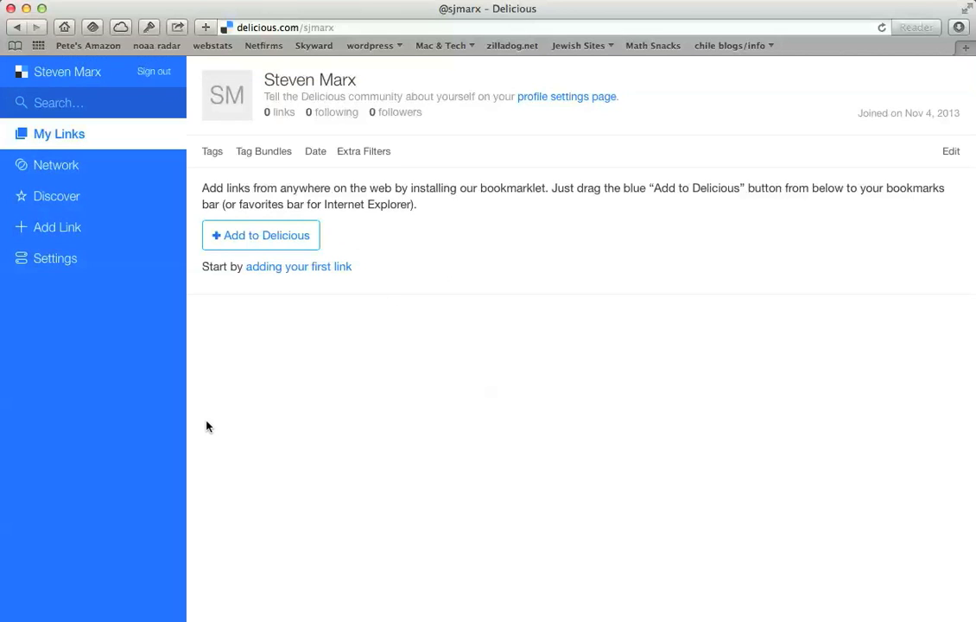
mouse_move(57, 226)
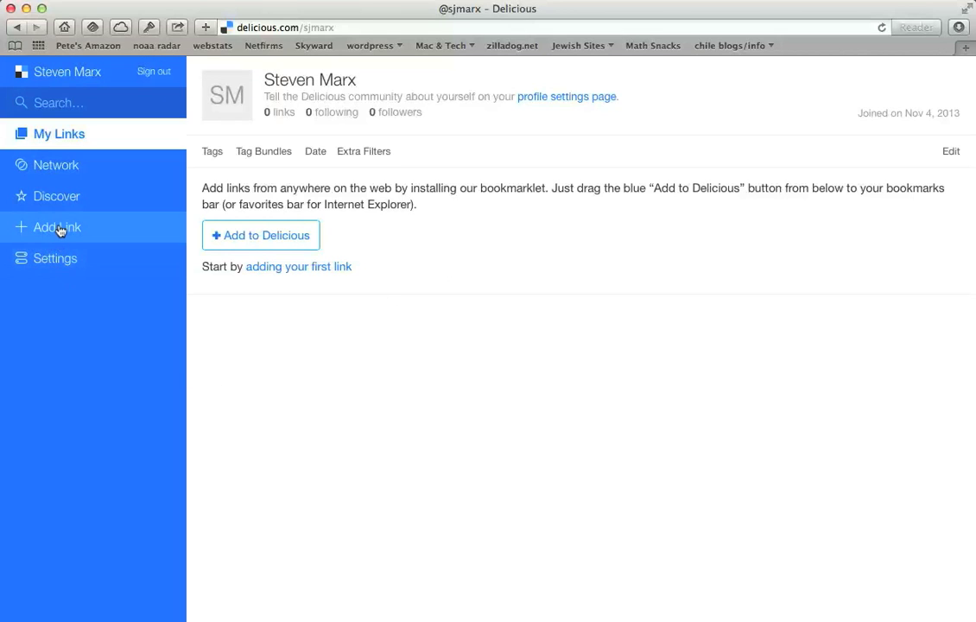
click(57, 227)
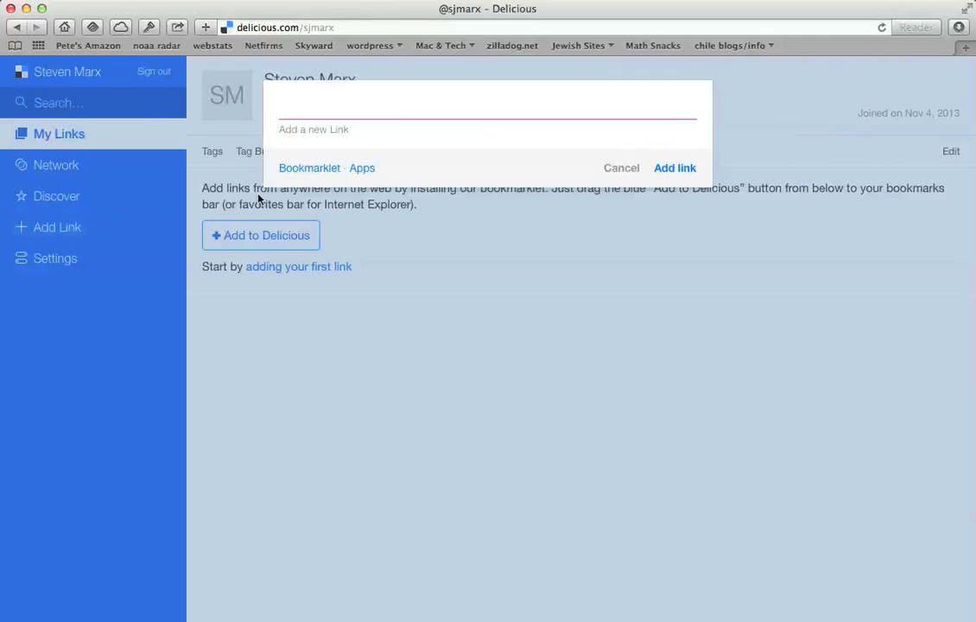
mouse_move(390, 201)
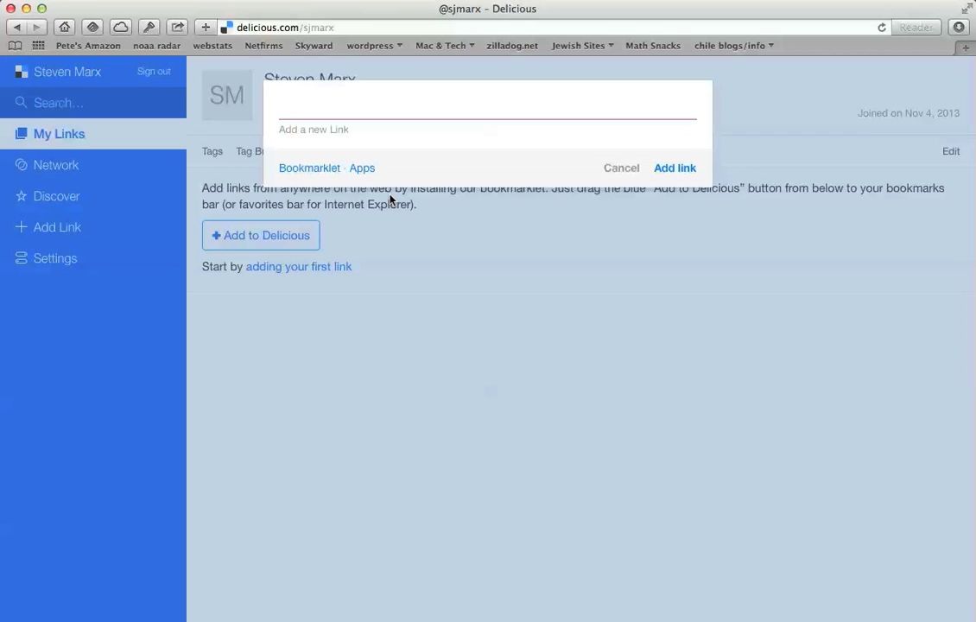
text(http://)
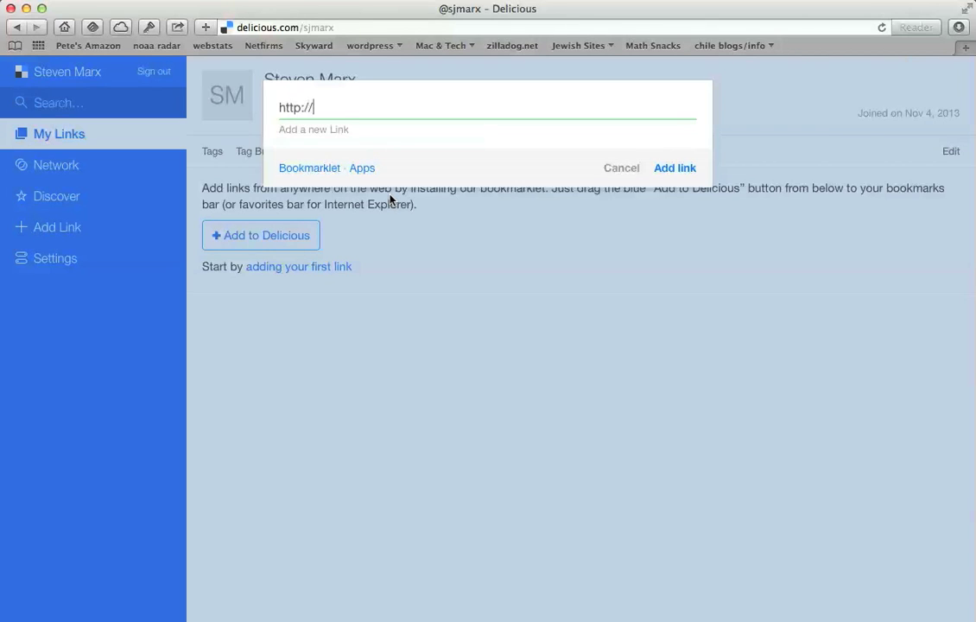
text(www.prezi.)
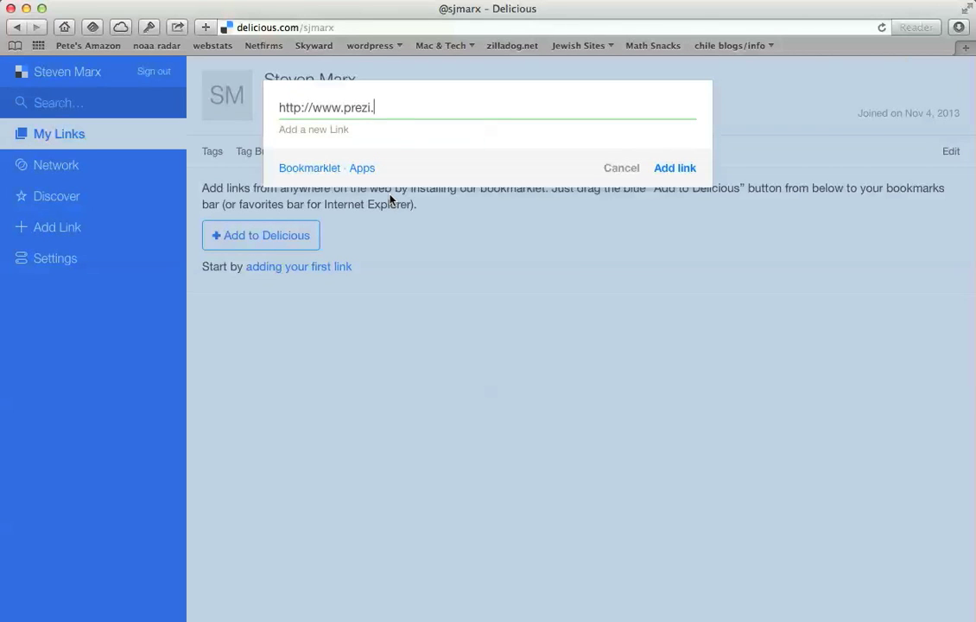
text(com)
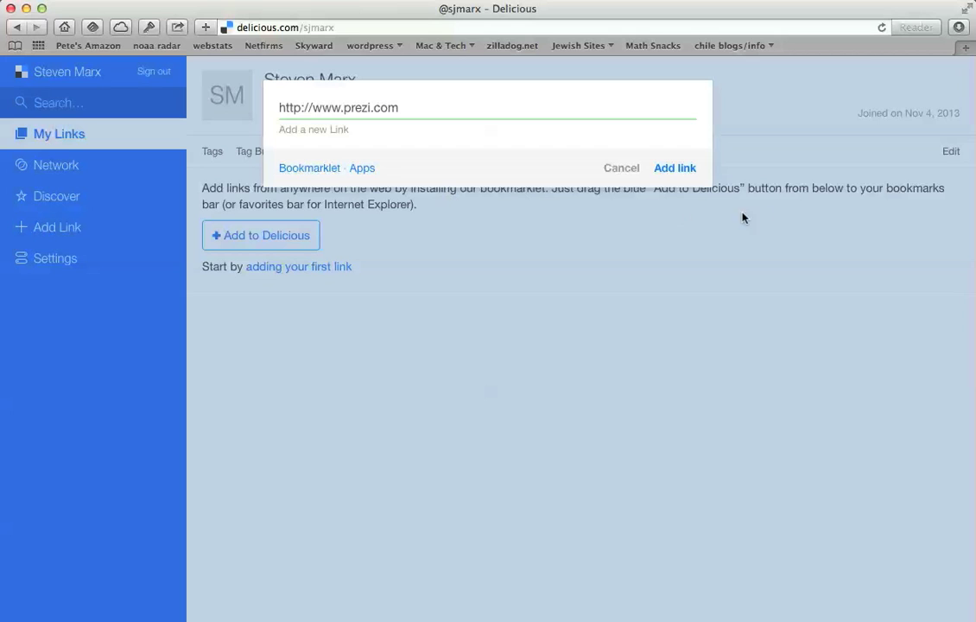
Submit the Prezi address and add tags presentation, web2.0, presentations and education
click(674, 167)
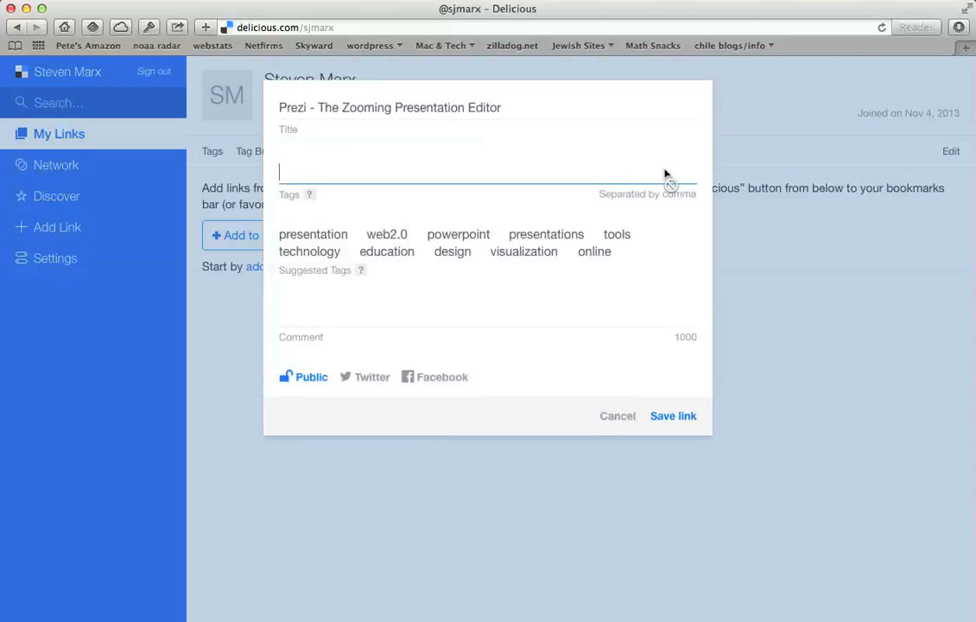
mouse_move(354, 226)
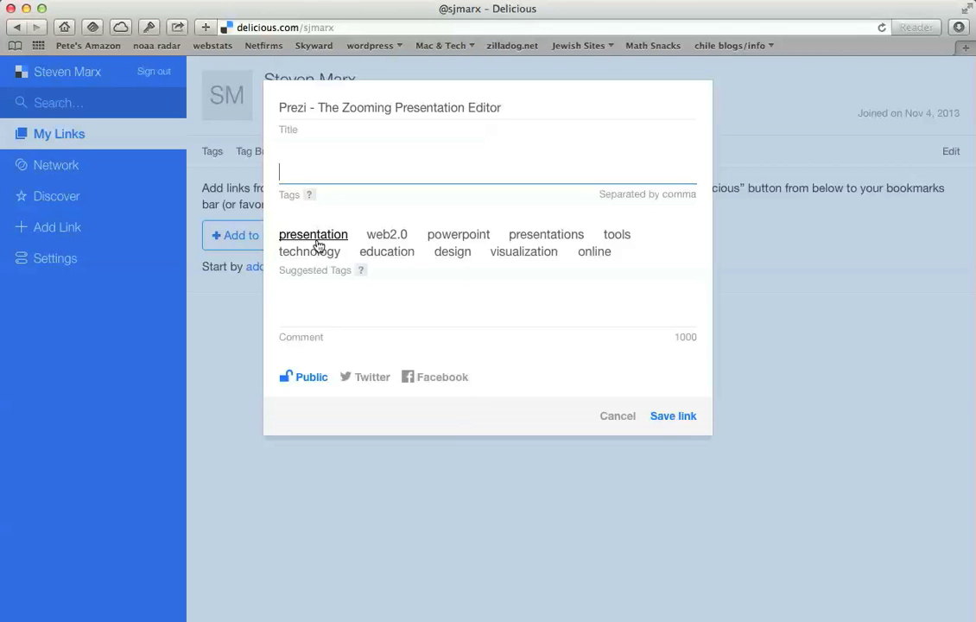
click(313, 234)
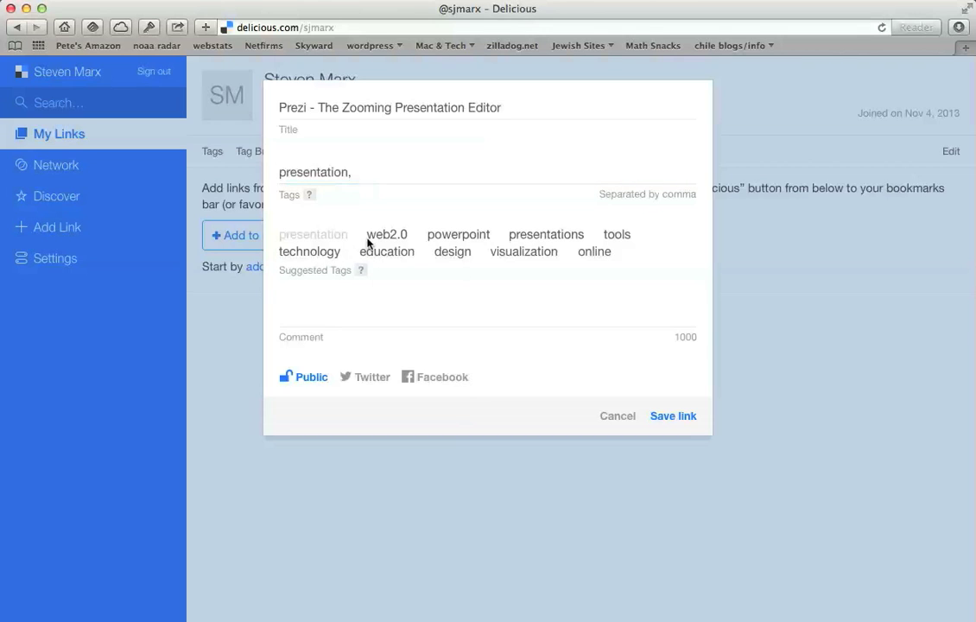
click(458, 234)
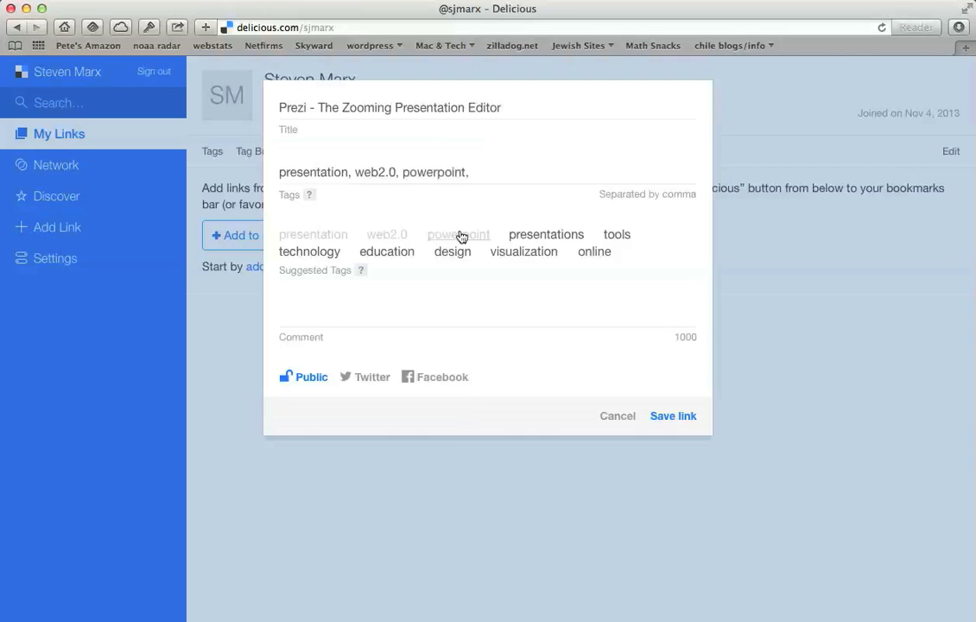
click(546, 234)
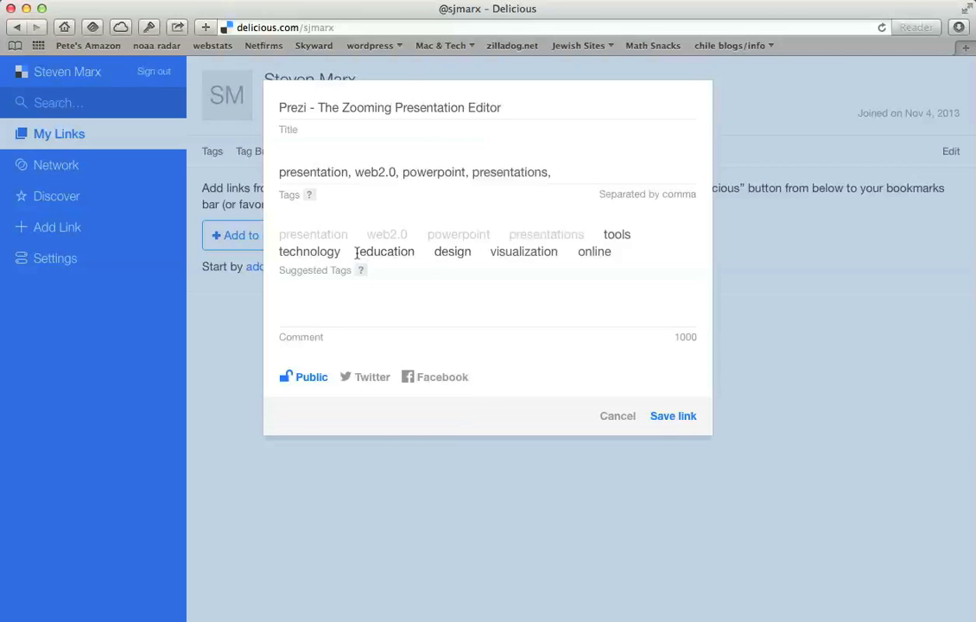
click(384, 251)
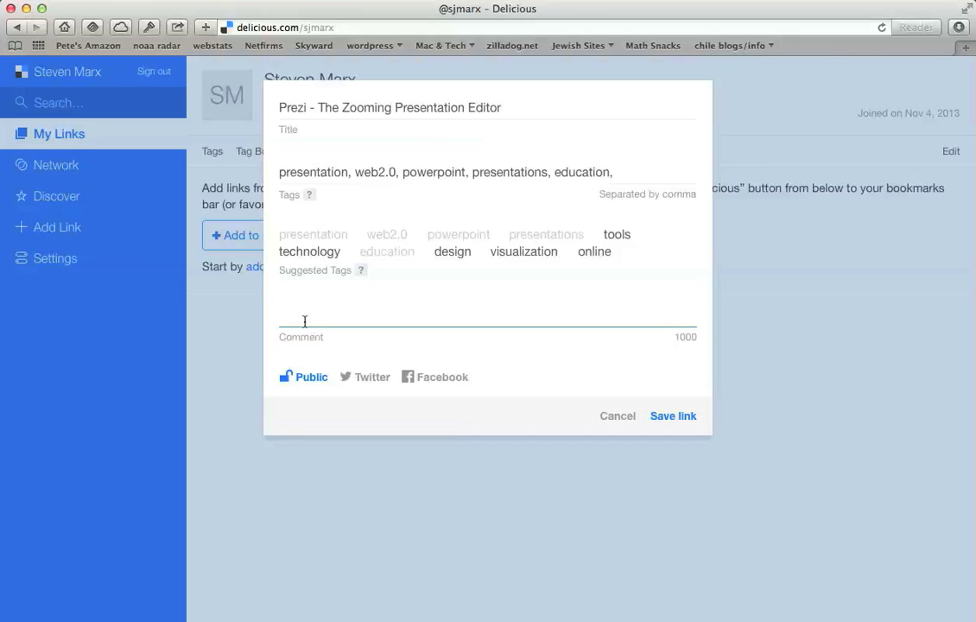
Comment the bookmark as an online presentation tool like PowerPoint and save it
text(Online presentaiton)
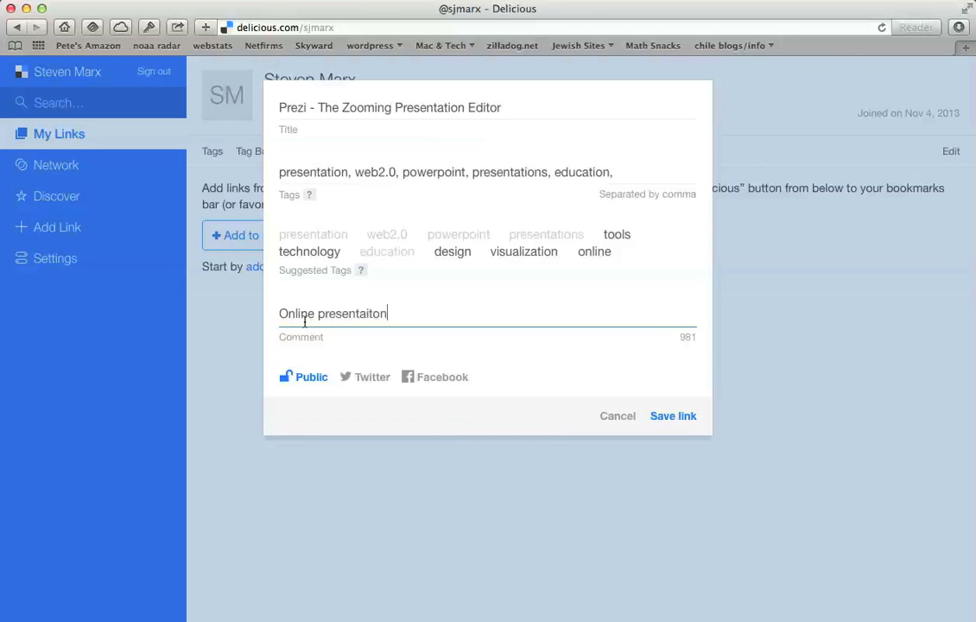
key(backspace)
text(tion tool similar to PowerPo)
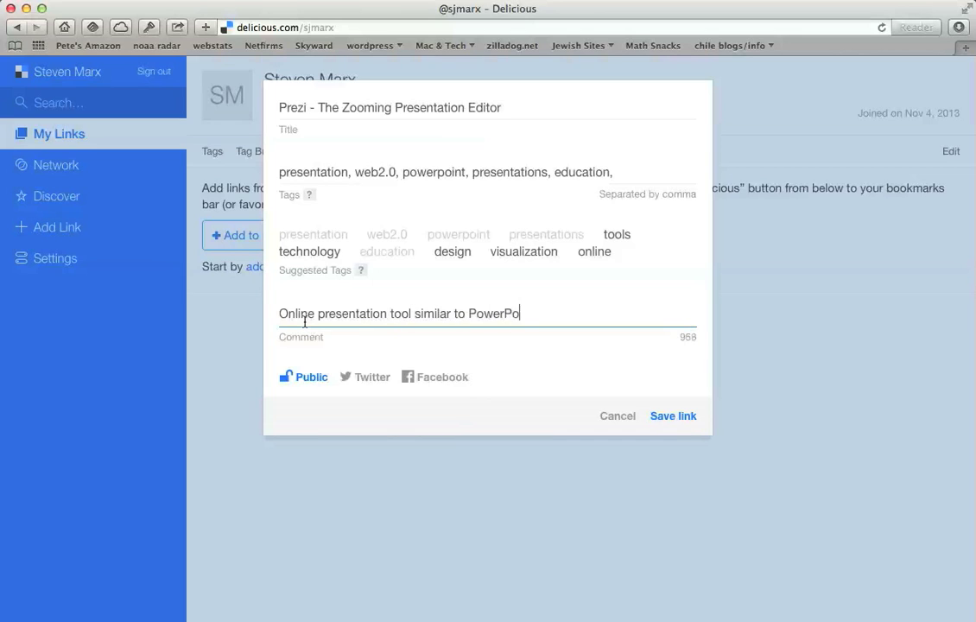
text(int)
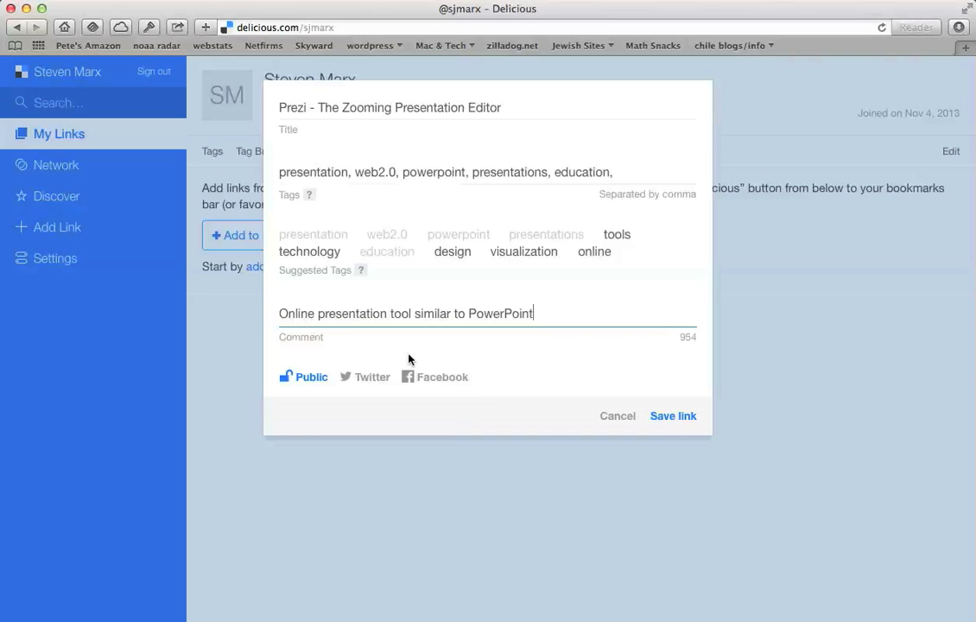
click(672, 416)
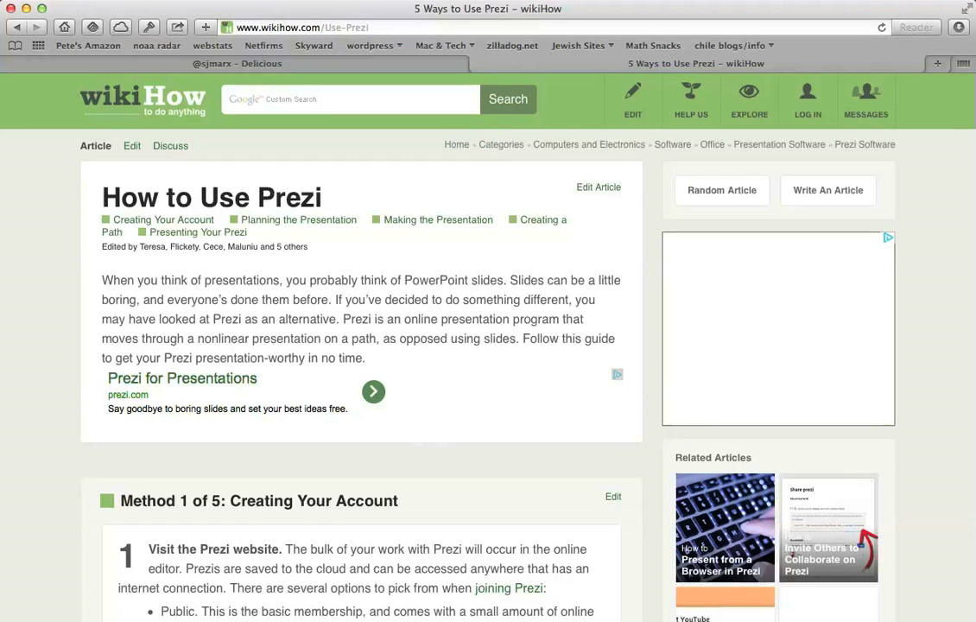
mouse_move(472, 509)
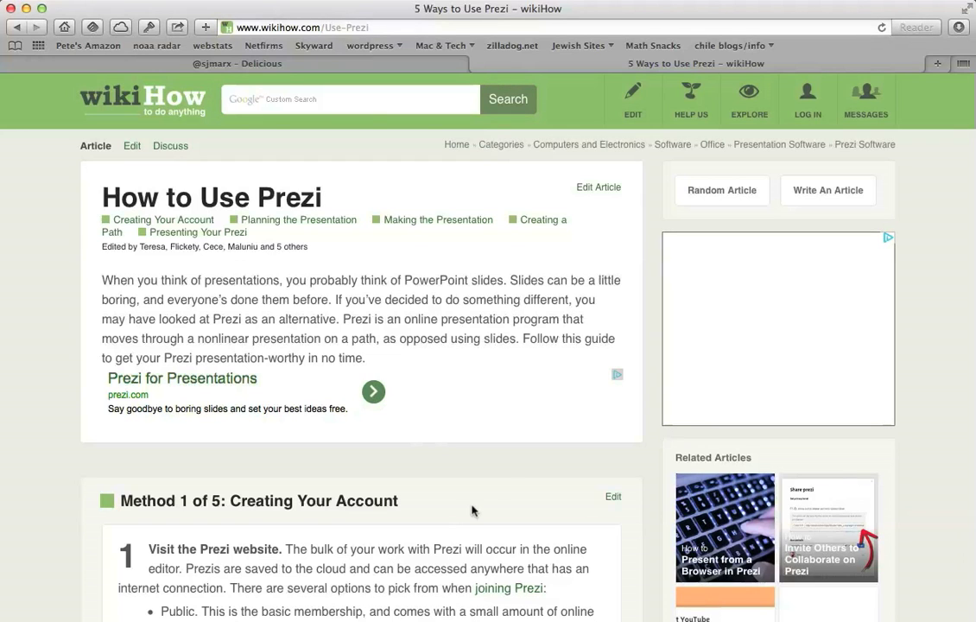
mouse_move(265, 273)
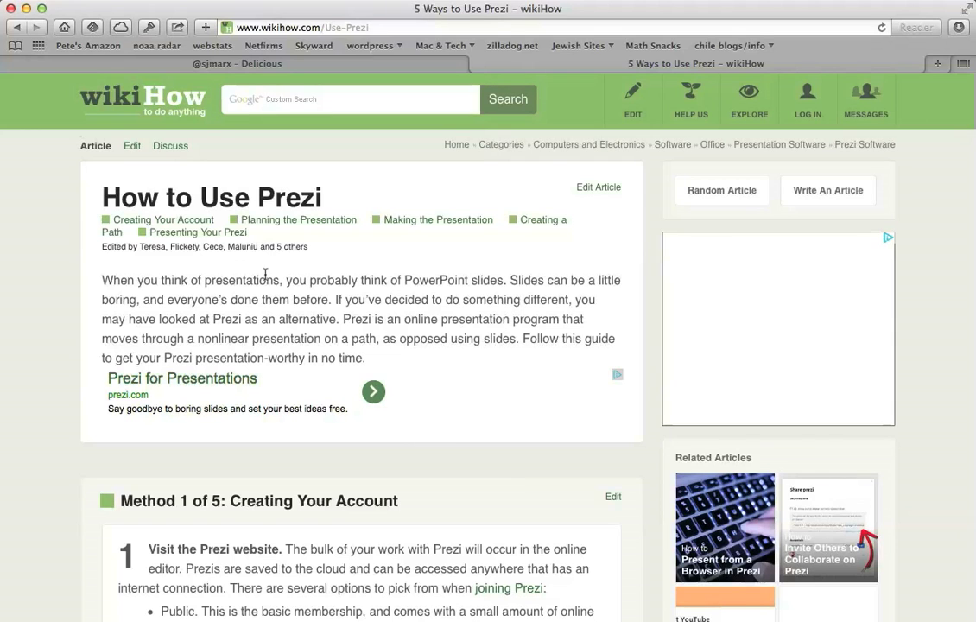
Select and copy the How to Use Prezi article's address from the address bar
click(303, 27)
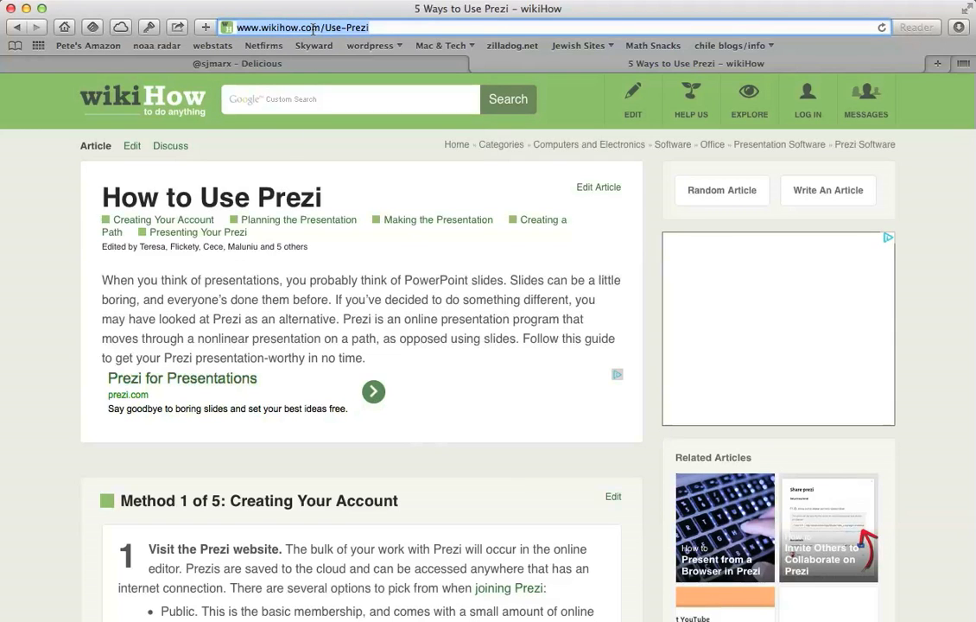
right_click(303, 27)
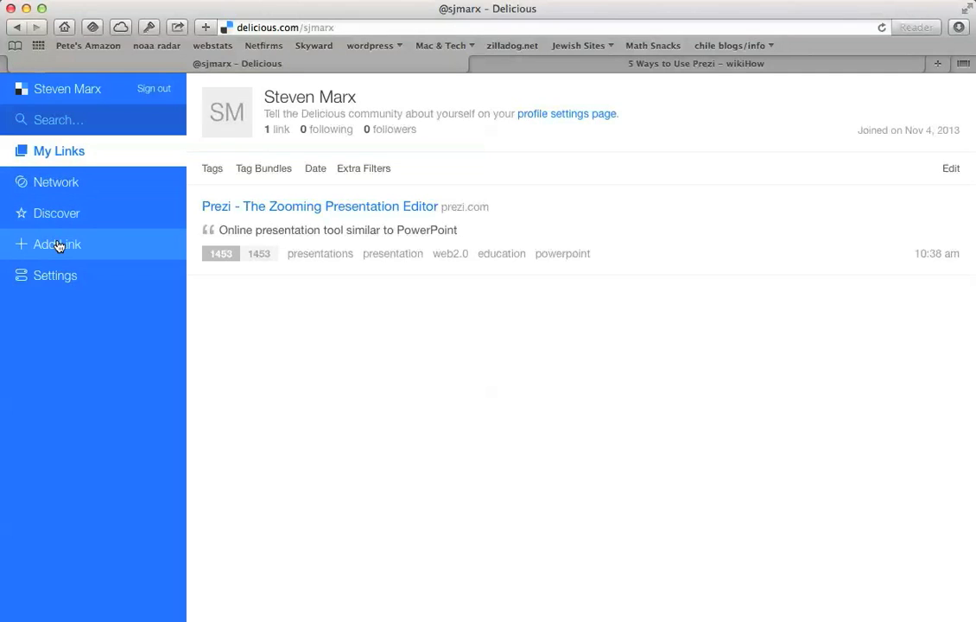
Add the pasted wikiHow address as a new link titled 'Ways to Use Prezi'
click(57, 243)
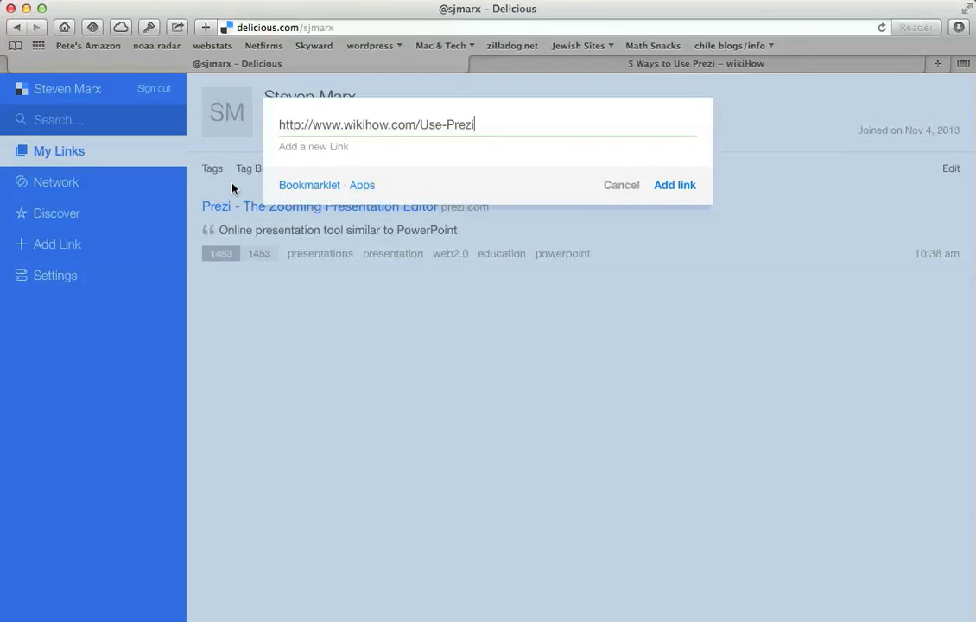
mouse_move(323, 147)
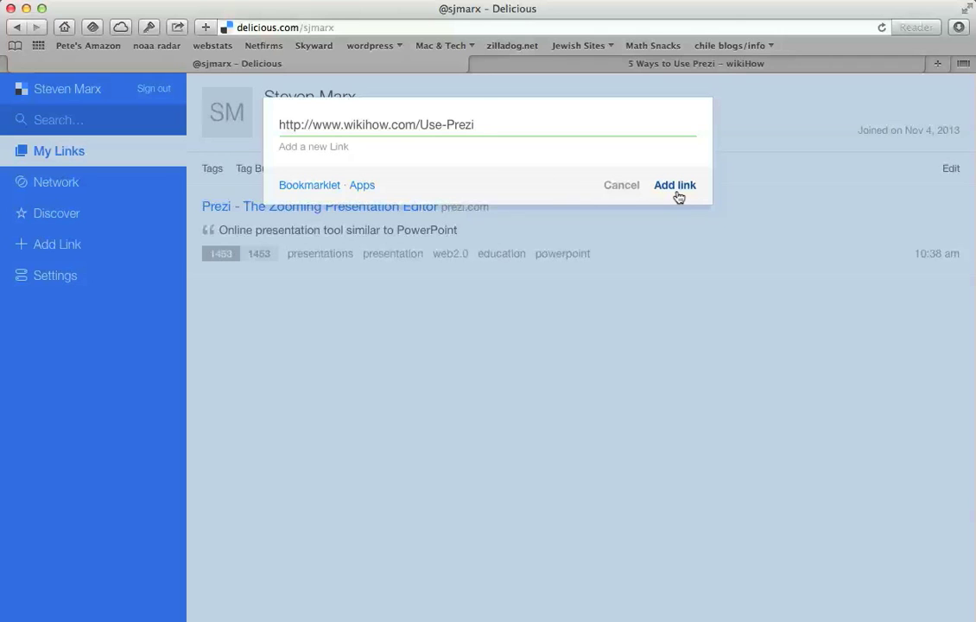
click(675, 185)
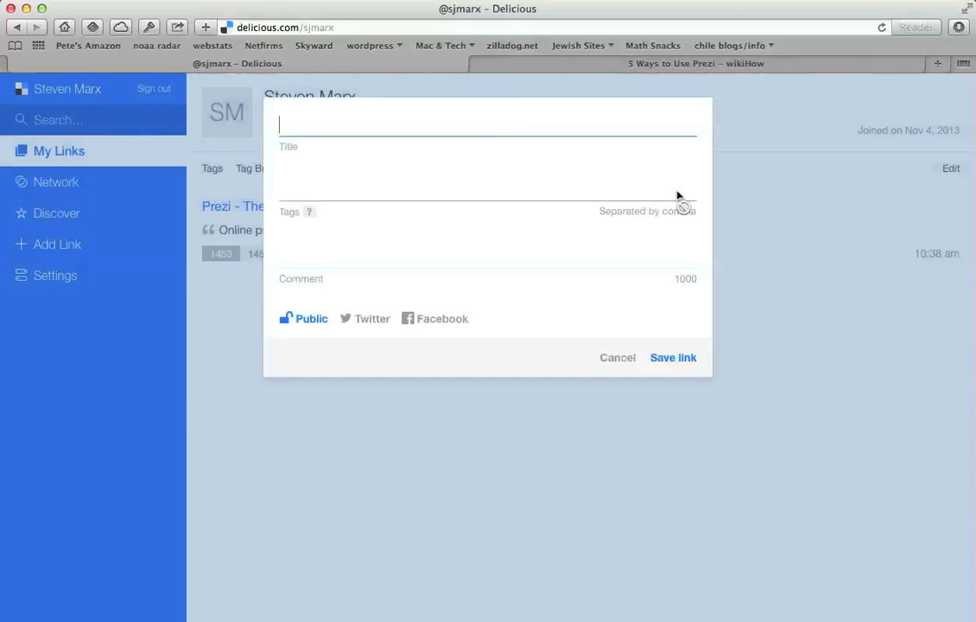
text(Ways to Use Prezi)
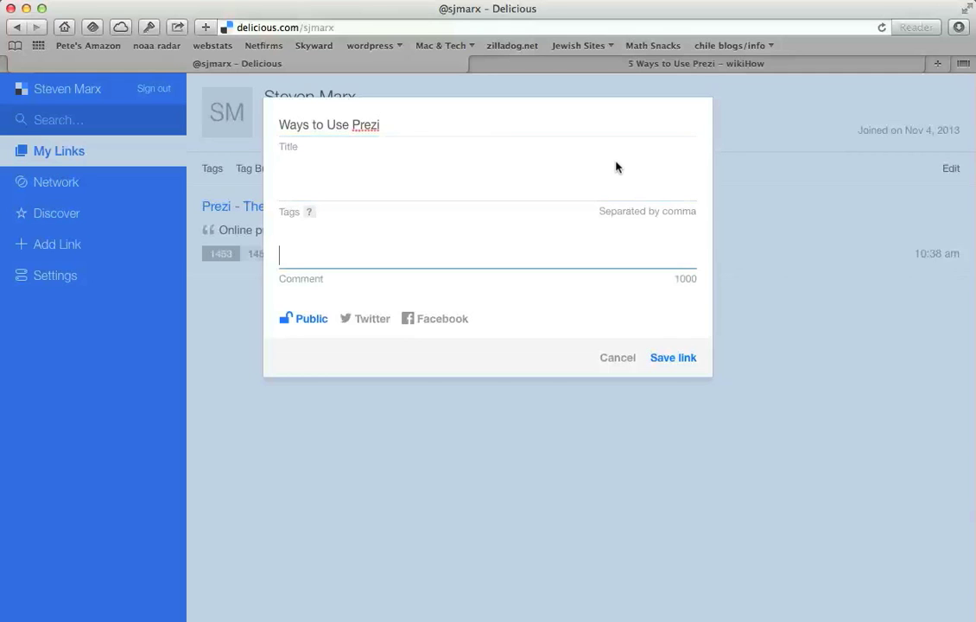
Comment it 'A few different ways you can use Prezi' and save the bookmark
text(A few different wayts)
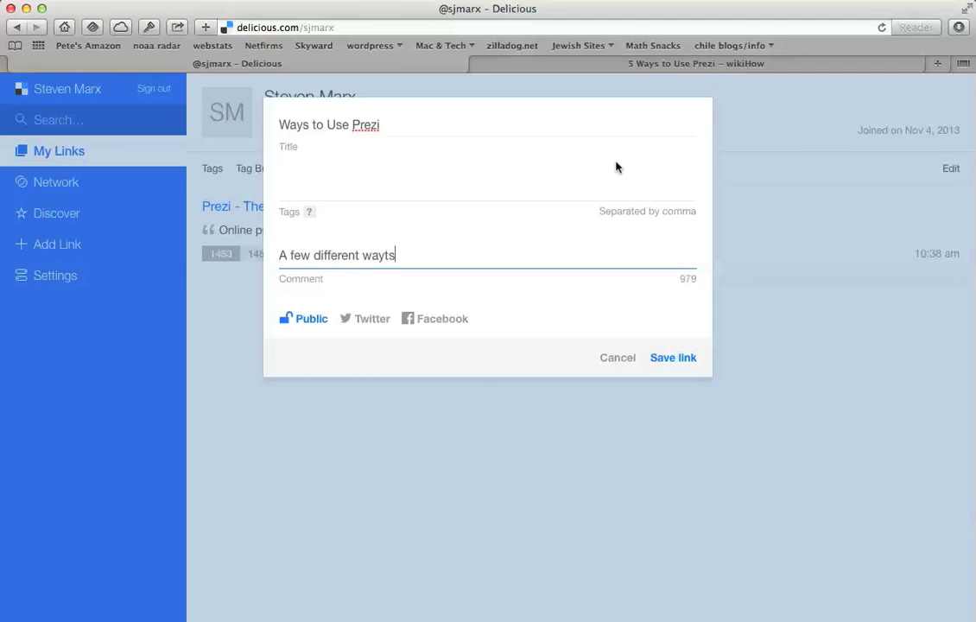
key(Backspace)
text( you can use Pr)
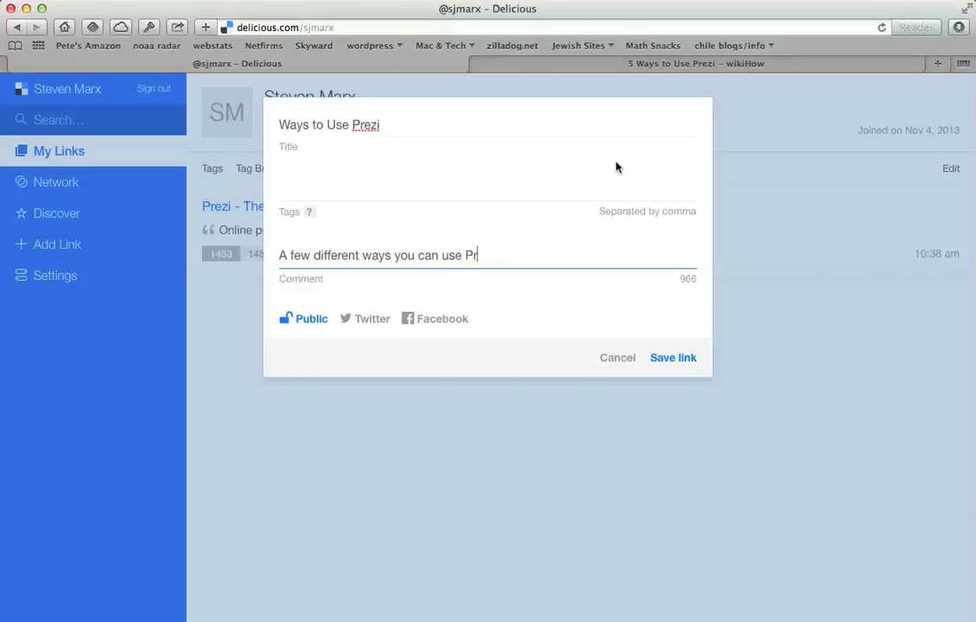
text(ezi)
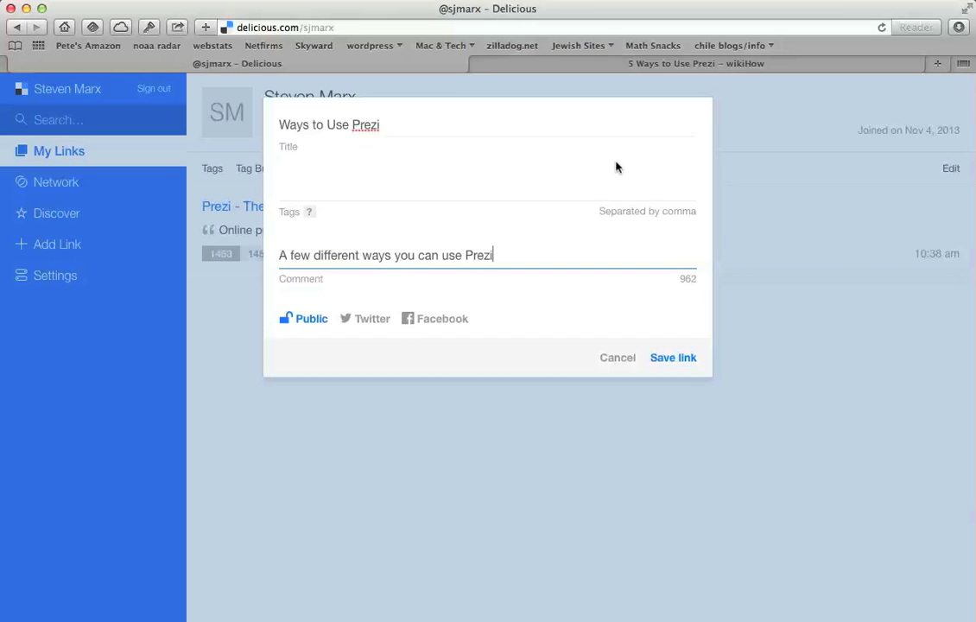
click(673, 357)
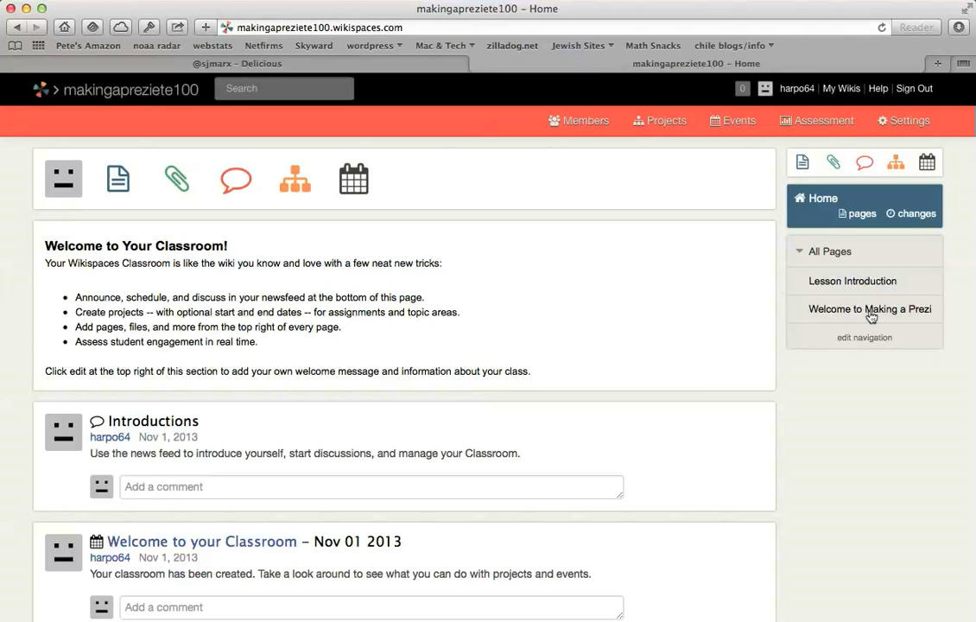
Go from Welcome to Making a Prezi to Lesson Introduction and enter edit mode
click(870, 308)
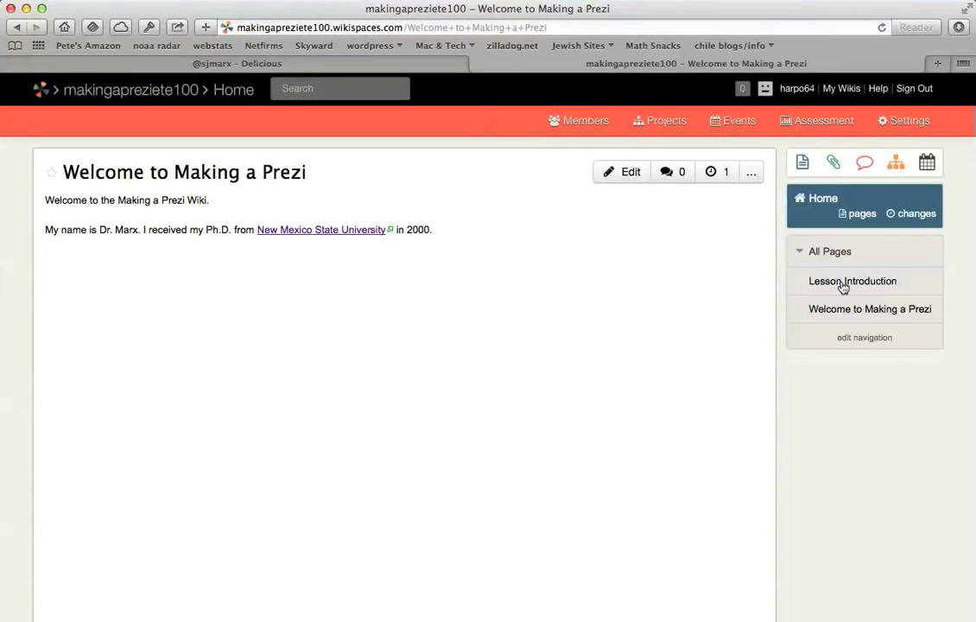
click(852, 280)
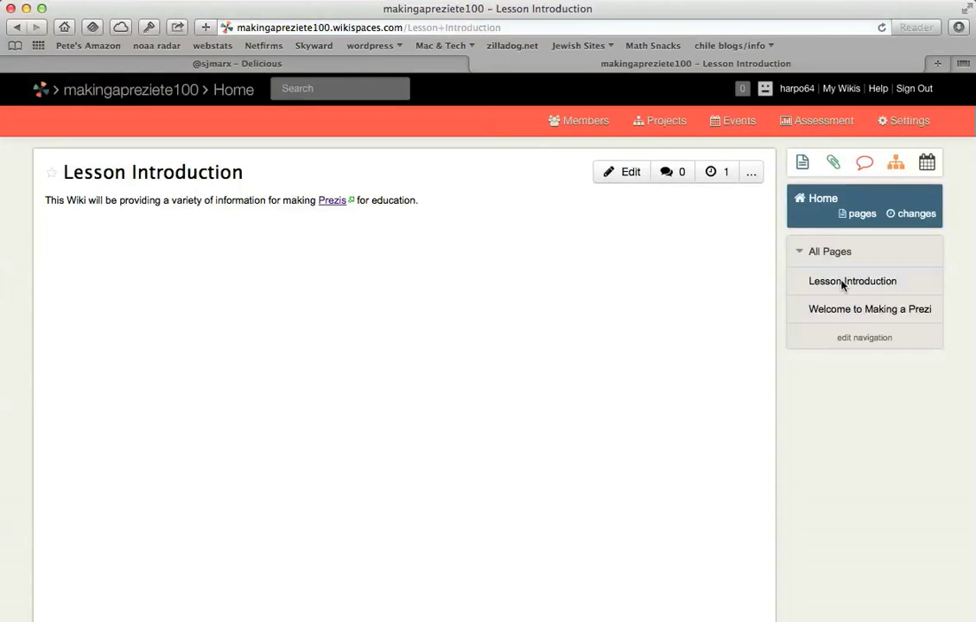
mouse_move(432, 205)
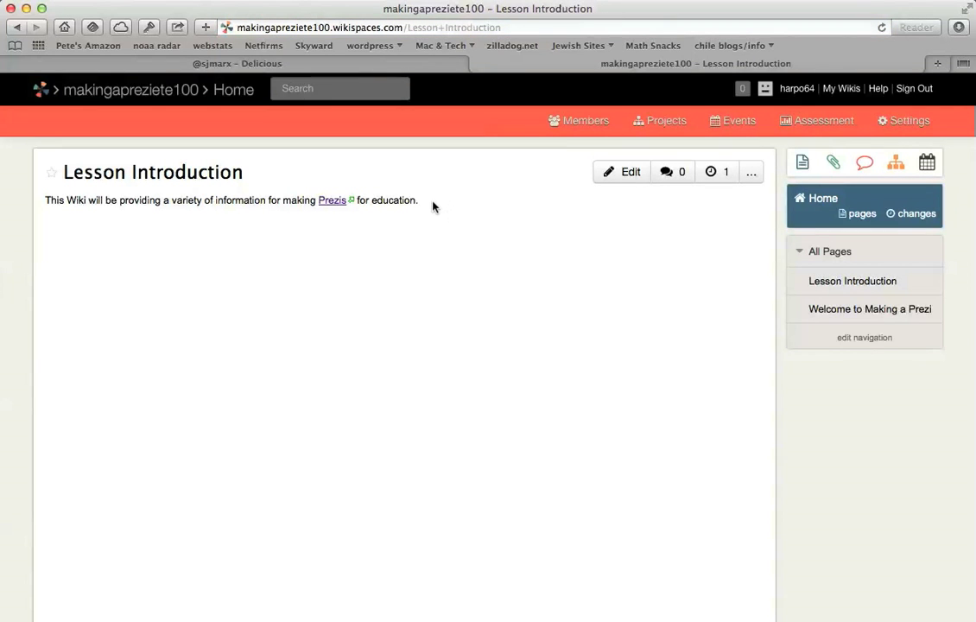
click(623, 171)
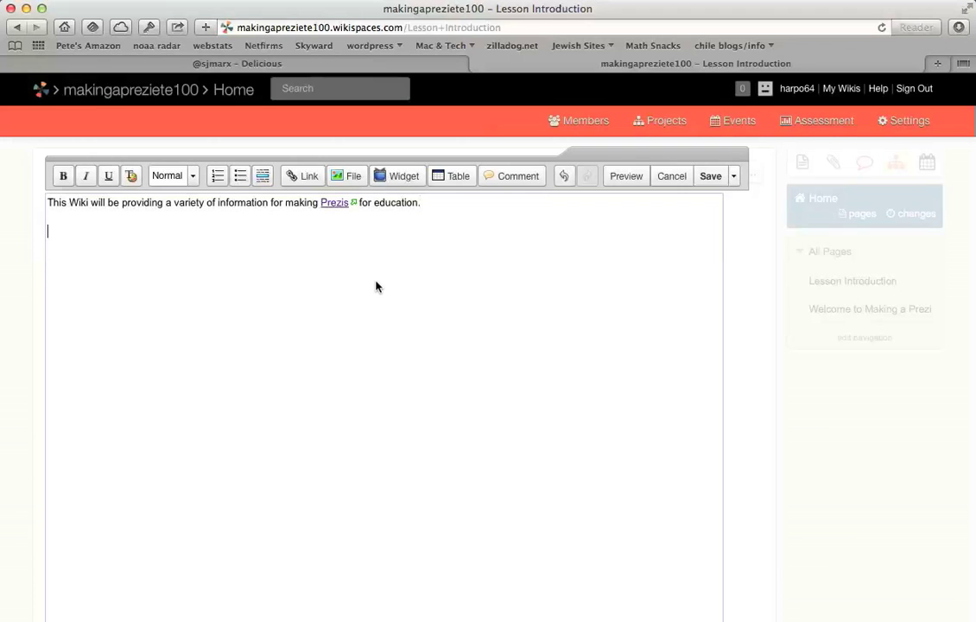
Type the line 'Delicious Bookmarks for Making a Prezi:'
text(Deliciou)
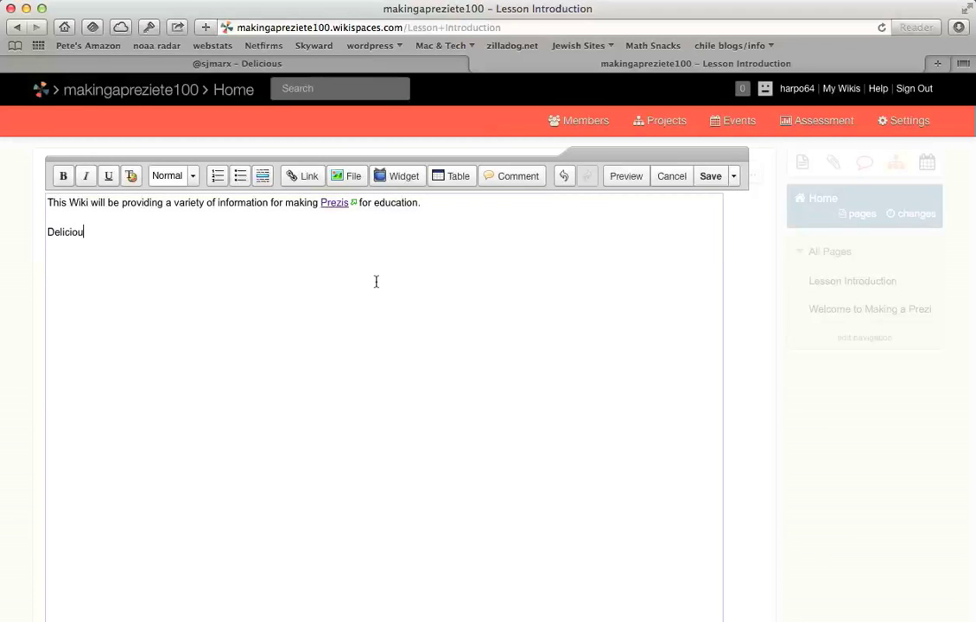
text(s Bookmarks for)
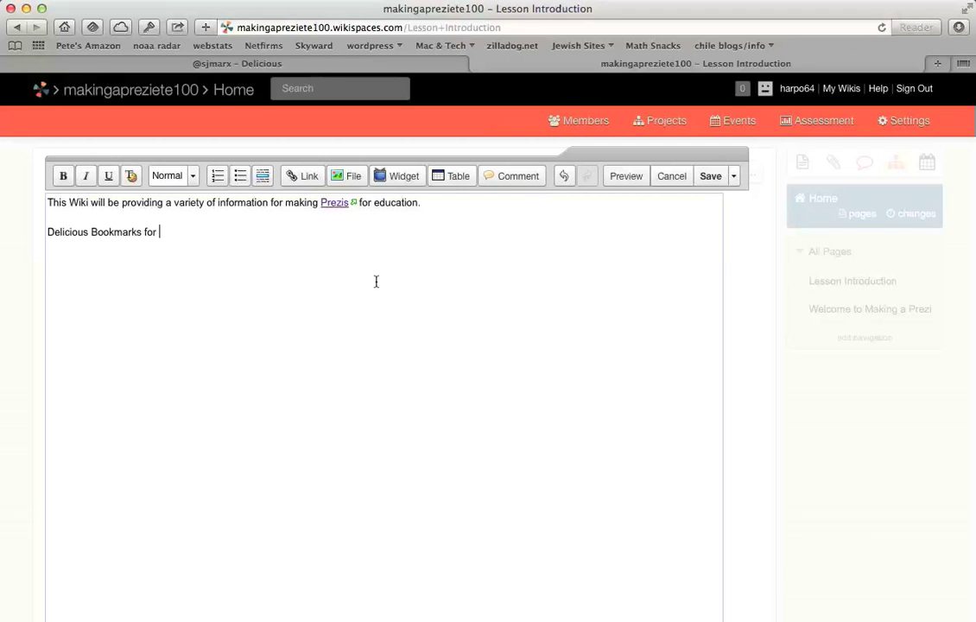
text(Making a Prezi:)
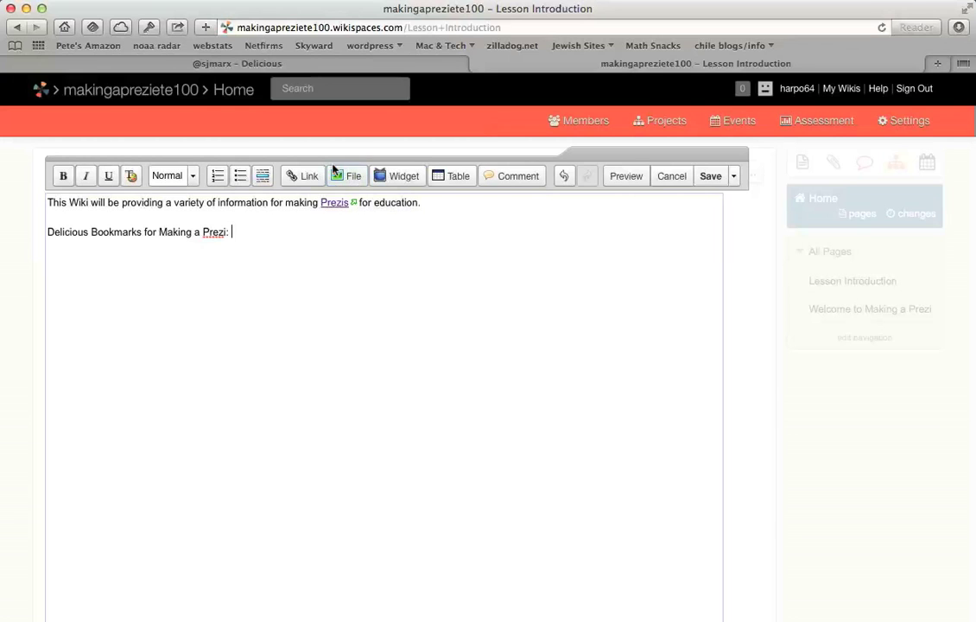
click(302, 175)
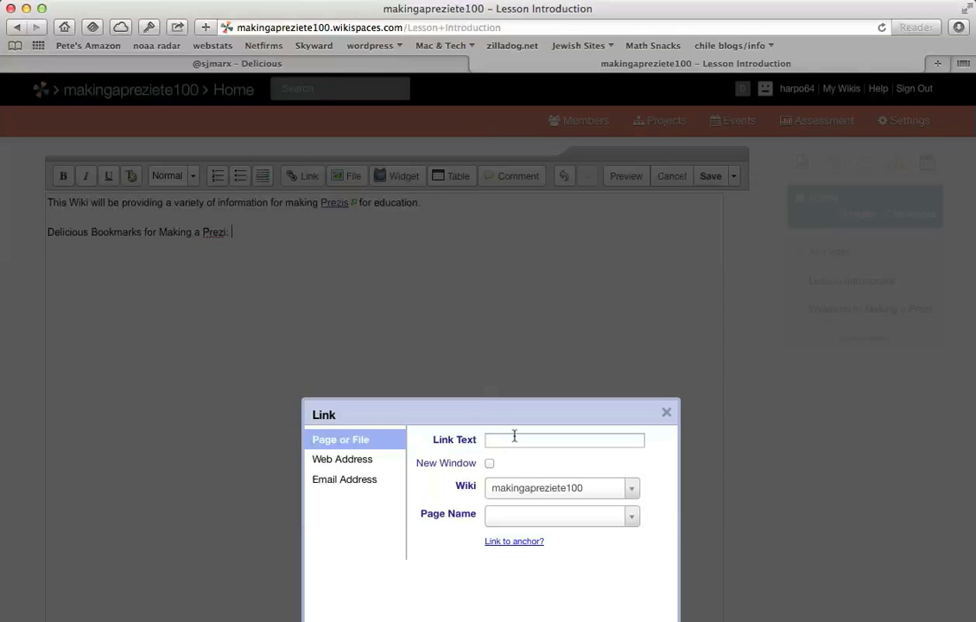
click(564, 440)
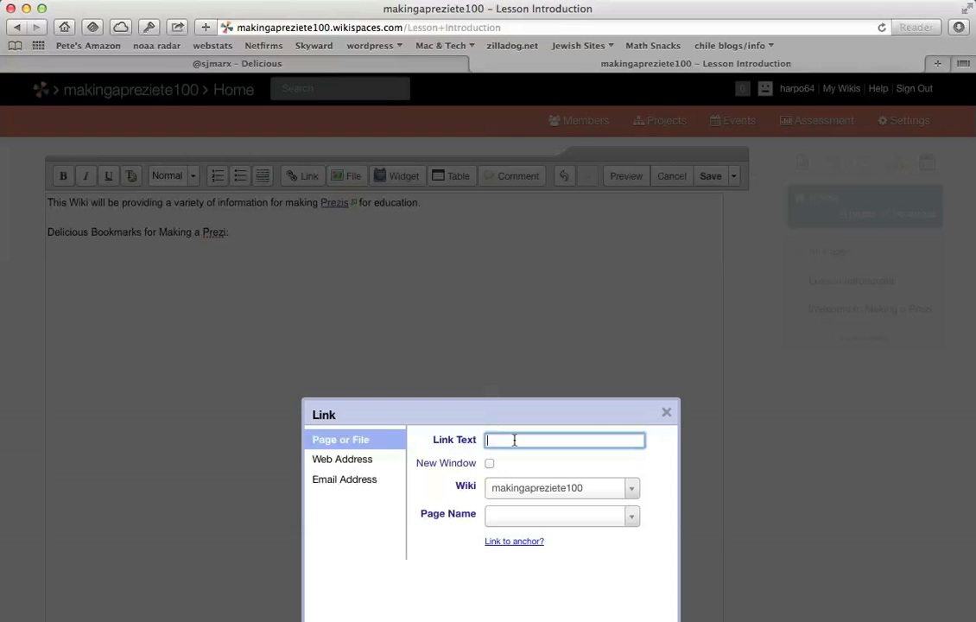
text(Making)
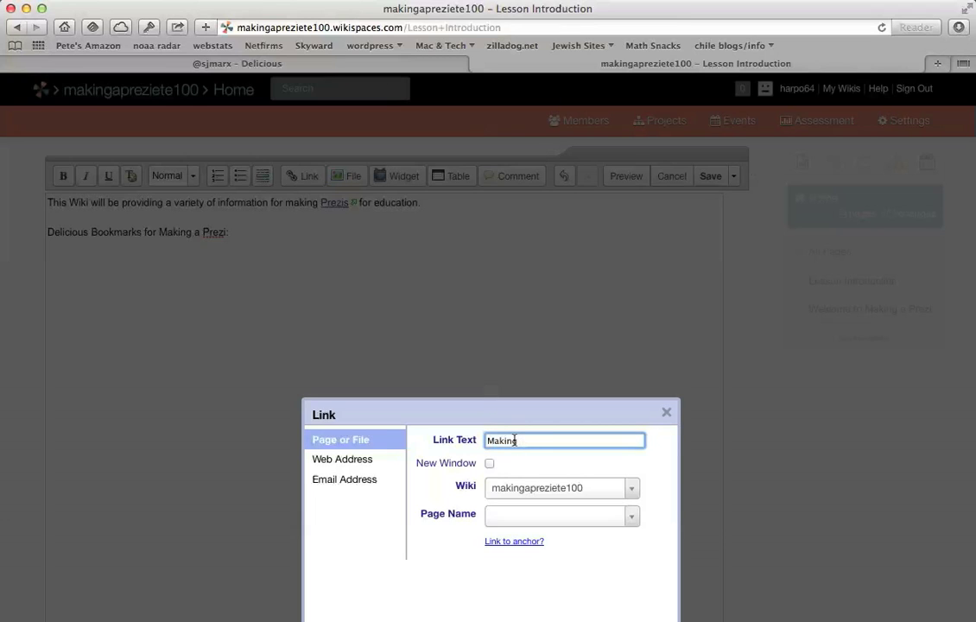
text(a Prezi)
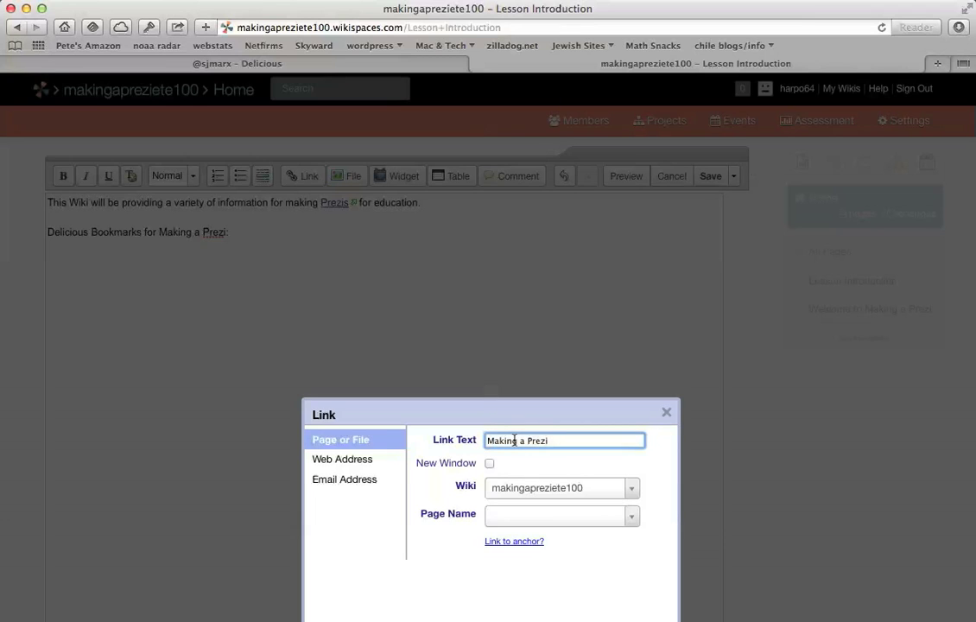
click(342, 459)
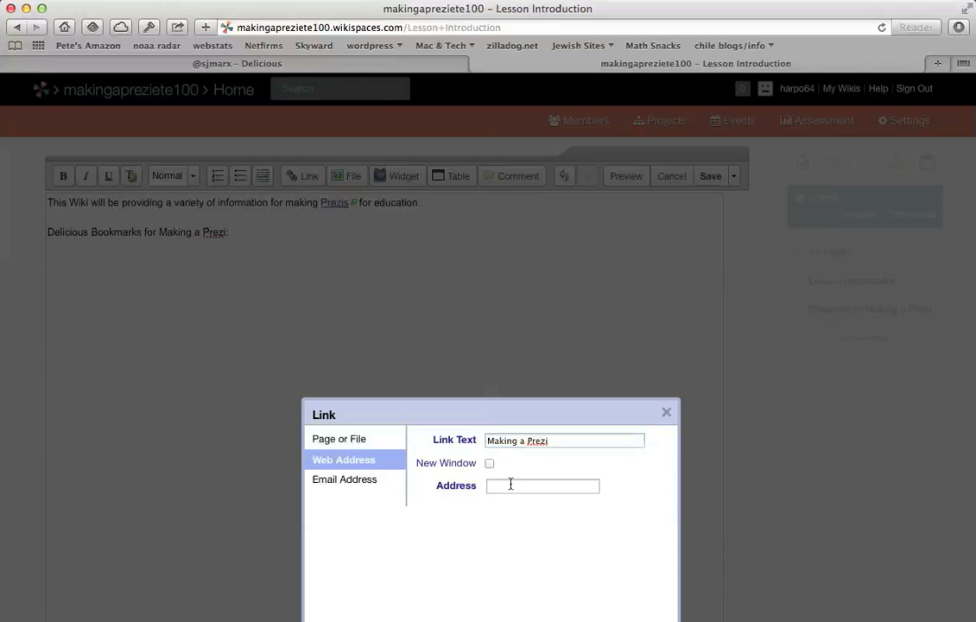
text(https://delicious.com/sjmarx)
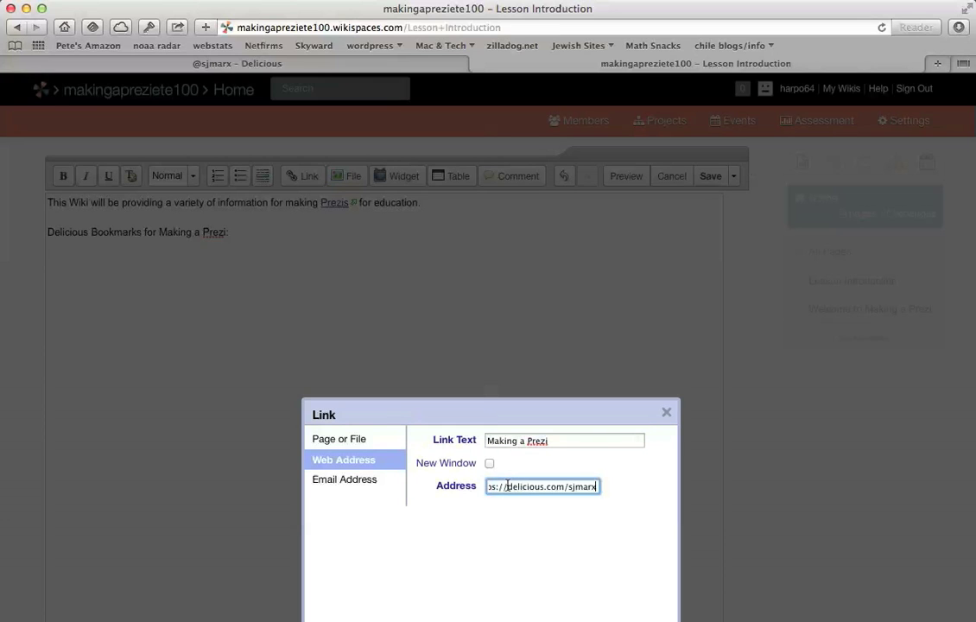